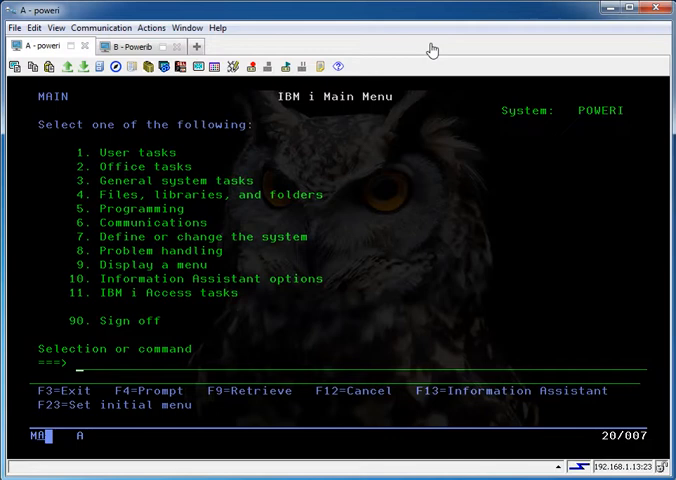
mouse_move(278, 42)
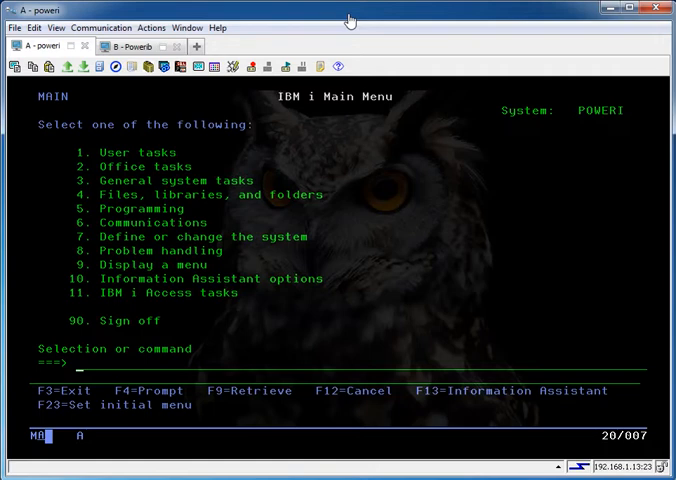
mouse_move(330, 10)
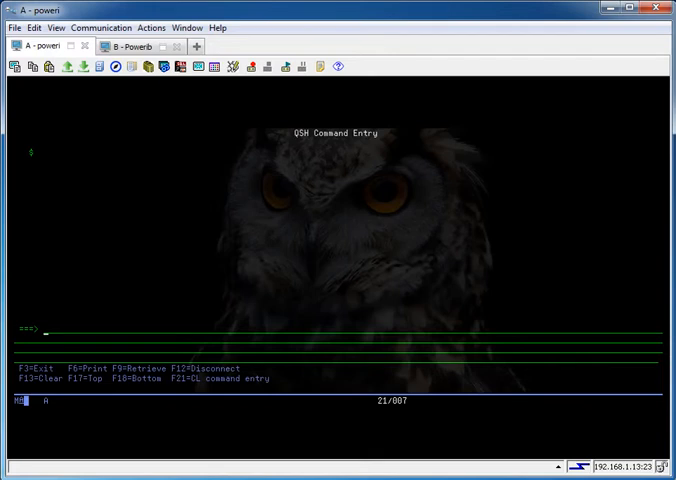
mouse_move(462, 84)
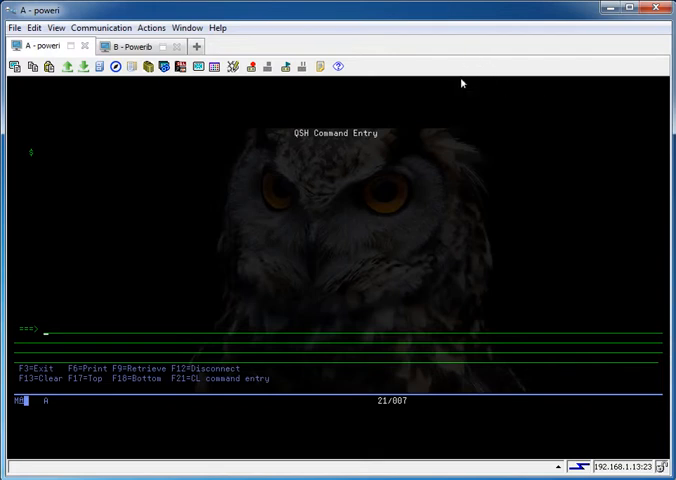
Step: Change to /QIBM/USERDATA/OS400/TCPIP/NTP and list the NTP log files in detail
text(cd /QIBM/USERDATA/OS400/TCPIP/NTP)
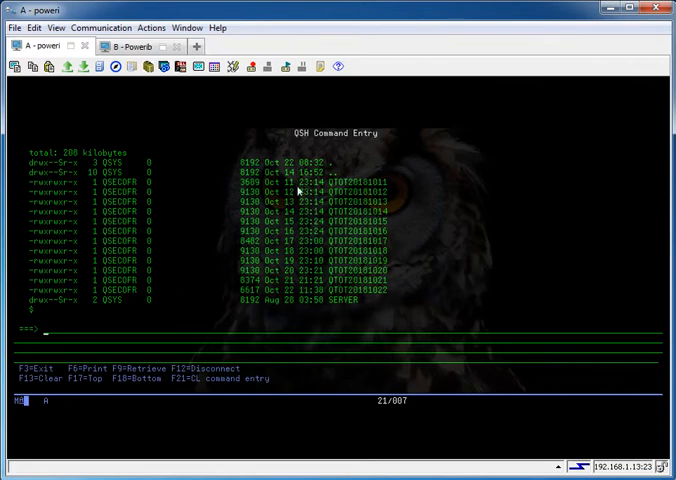
mouse_move(298, 190)
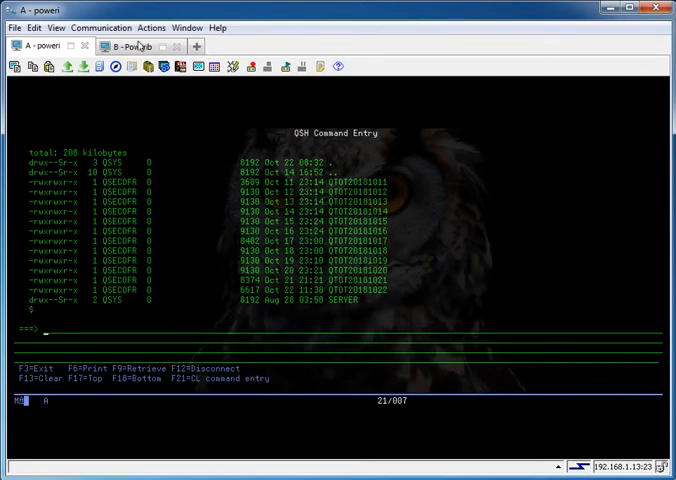
Step: On the second system's session, change to the NTP directory and list its log files
click(124, 46)
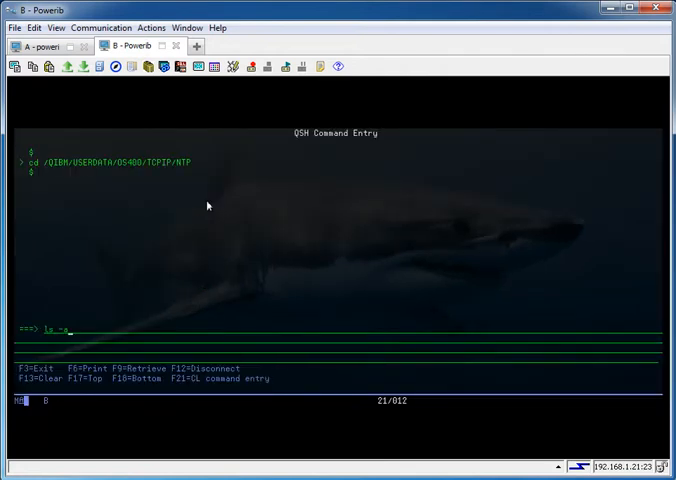
key(Enter)
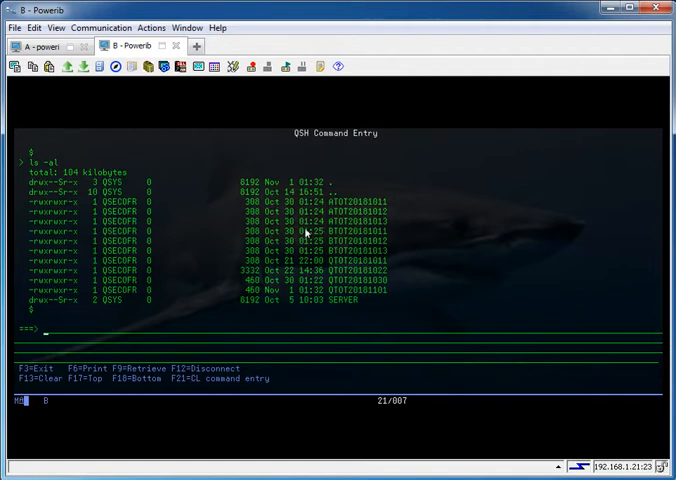
mouse_move(338, 208)
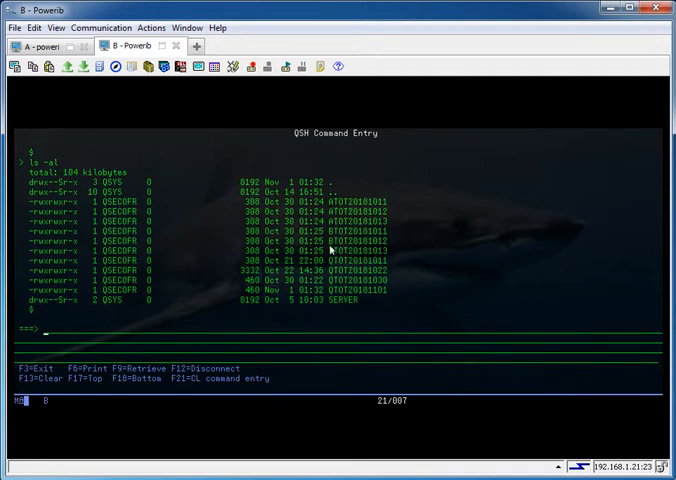
mouse_move(336, 298)
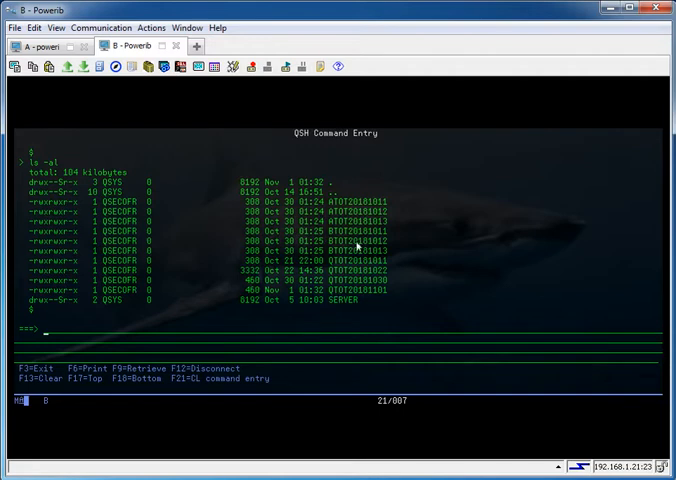
mouse_move(356, 248)
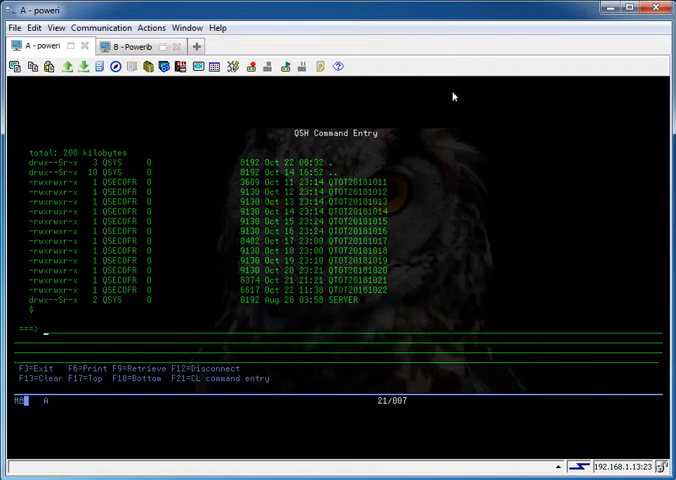
Step: Delete NTP files older than one day with find -mtime +1 -exec rm, then verify with ls -al
text(find)
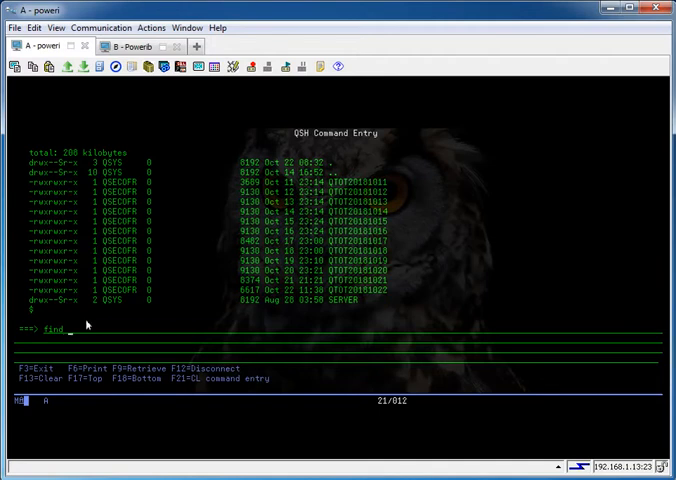
text(/QIBM/USERDATA/OS400/TCPIP/NTP/)
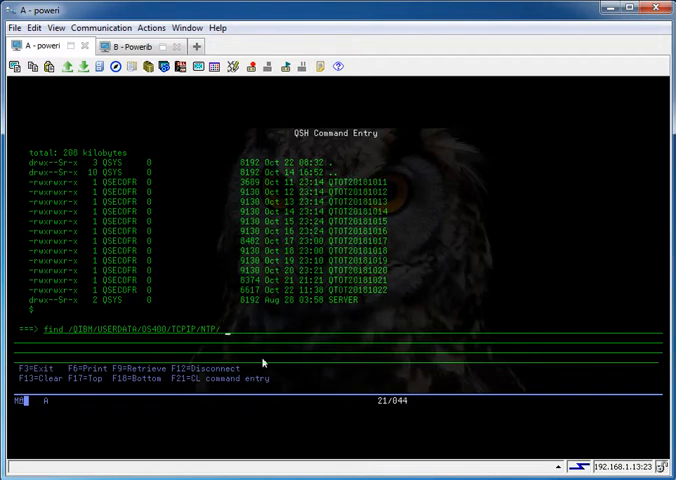
text(-mtime +1 | xargs)
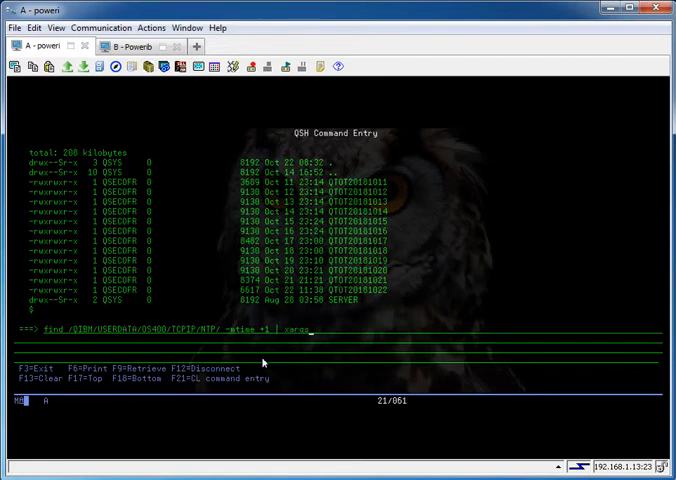
text(rm)
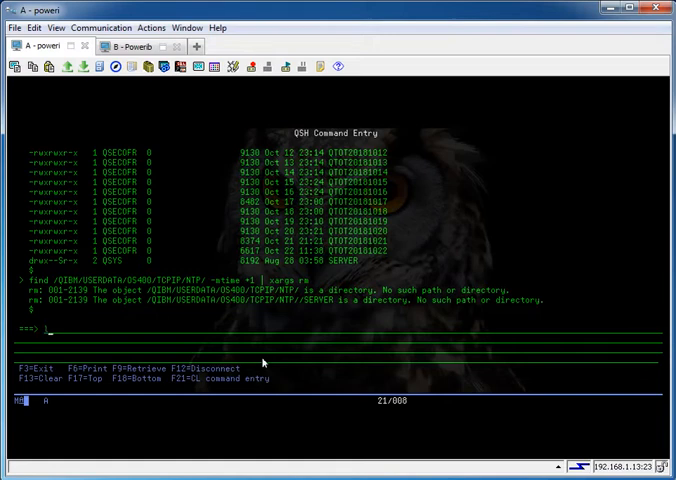
text(ls -al)
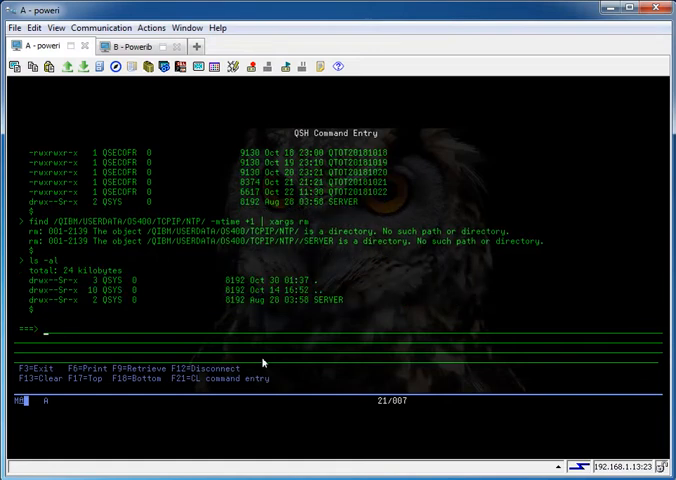
mouse_move(228, 324)
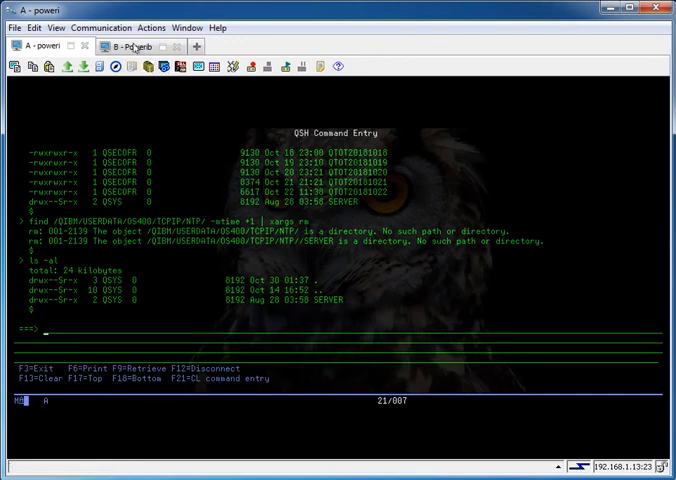
Step: On the second system, reset the shell field separator with IFS="$(printf '\n\t')"
click(130, 44)
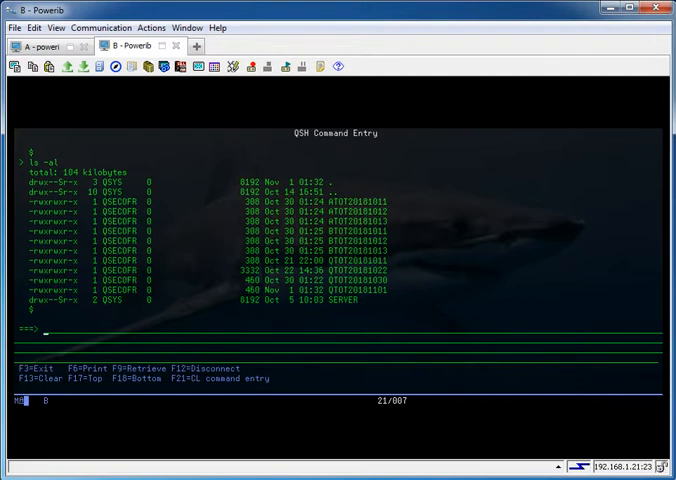
text(IFS="$(printf '\n\t')")
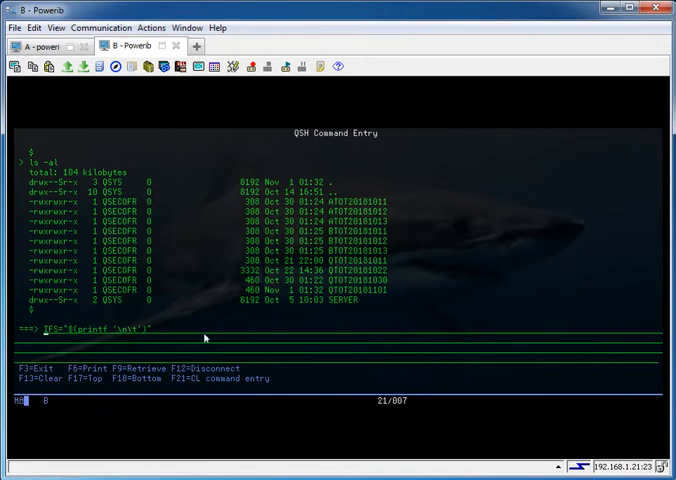
key(Enter)
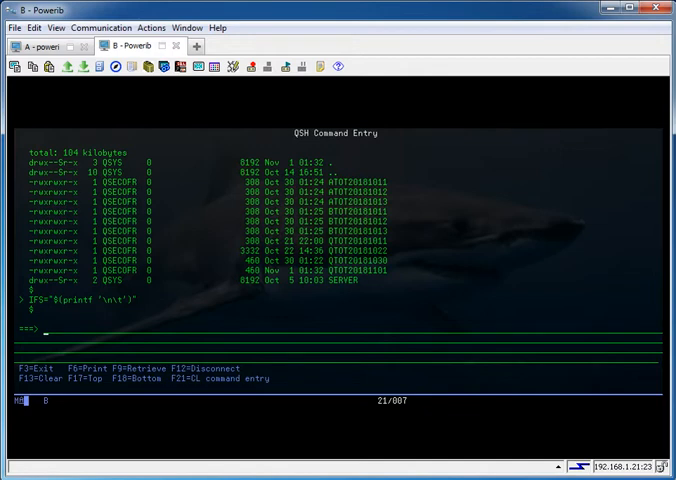
mouse_move(548, 112)
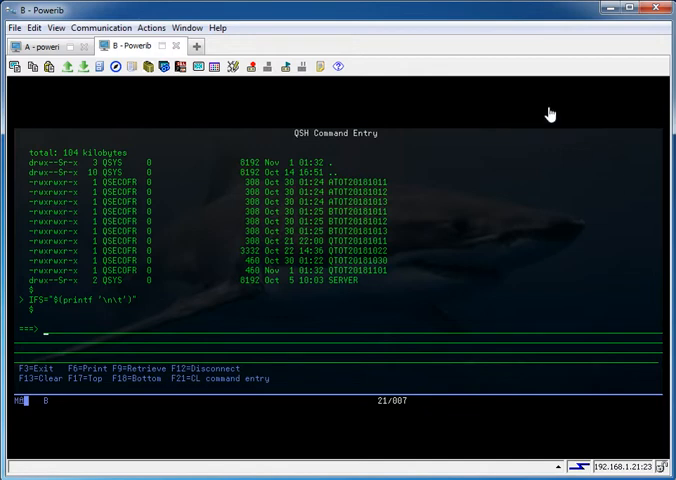
Step: Start a for loop over NTP files older than one day found by find -mtime +1
text(for fn in `find /QIBM/USERDATA/OS400/TCPIP/NTP -mtime +1`; do)
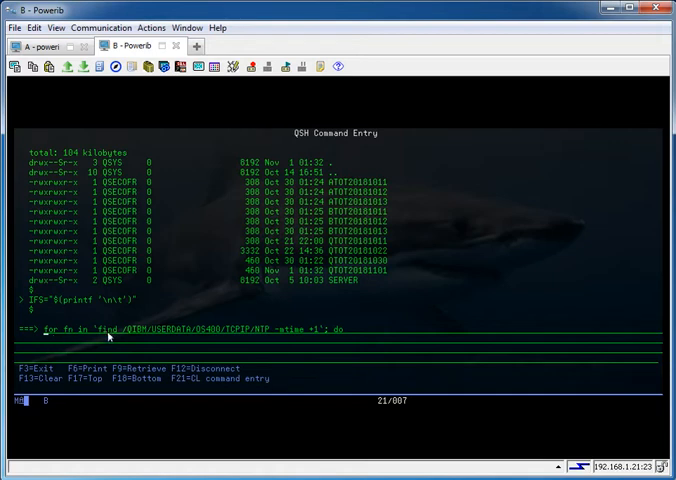
mouse_move(272, 332)
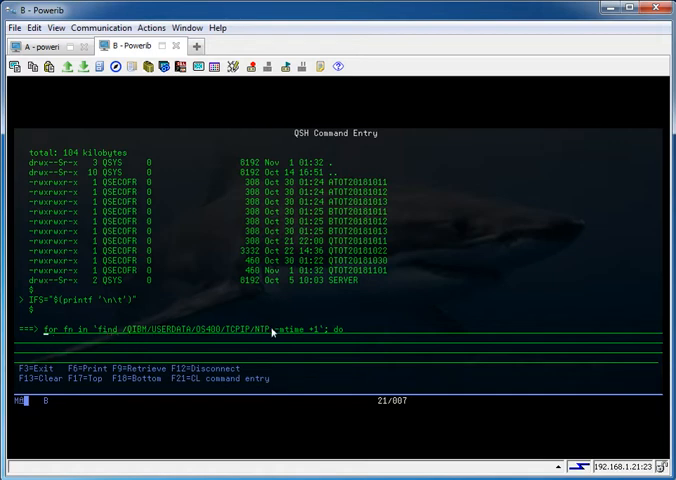
mouse_move(308, 336)
text(echo $fn; done)
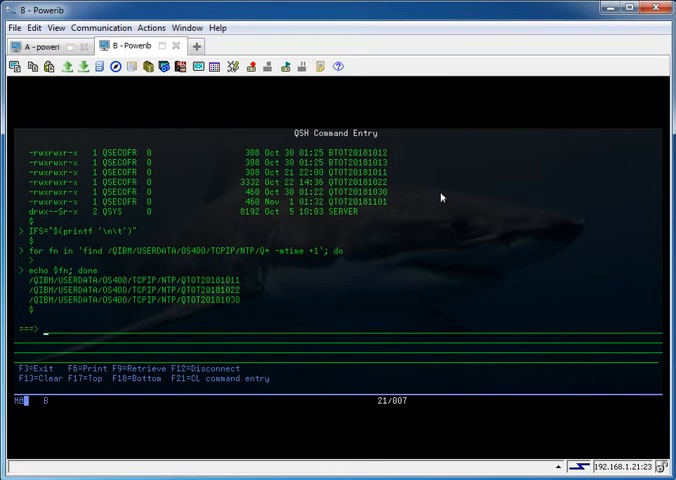
mouse_move(228, 344)
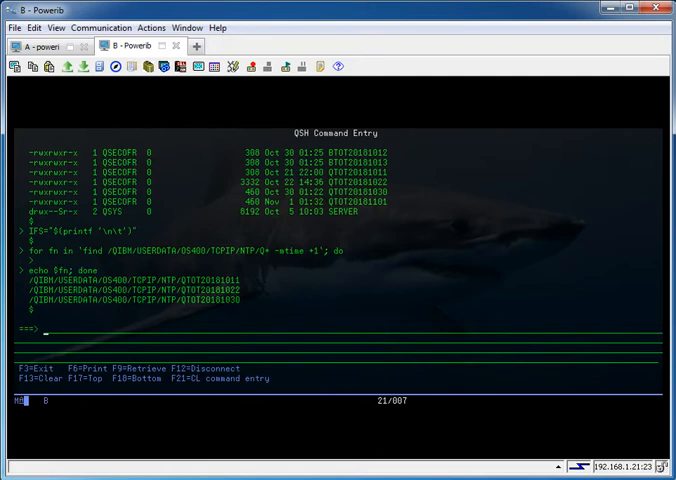
mouse_move(520, 52)
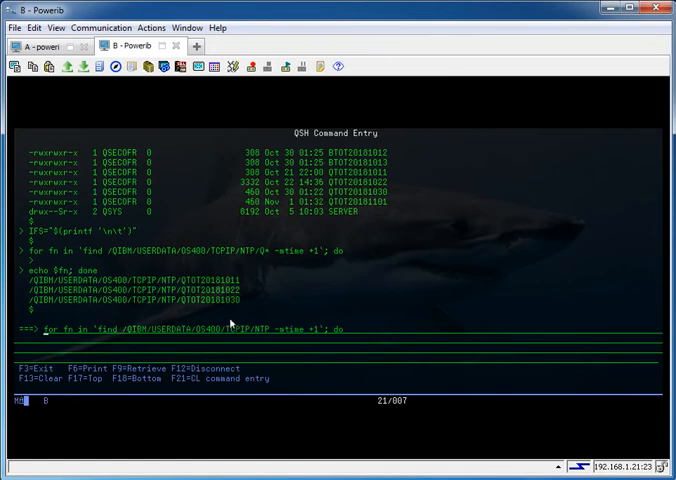
mouse_move(230, 324)
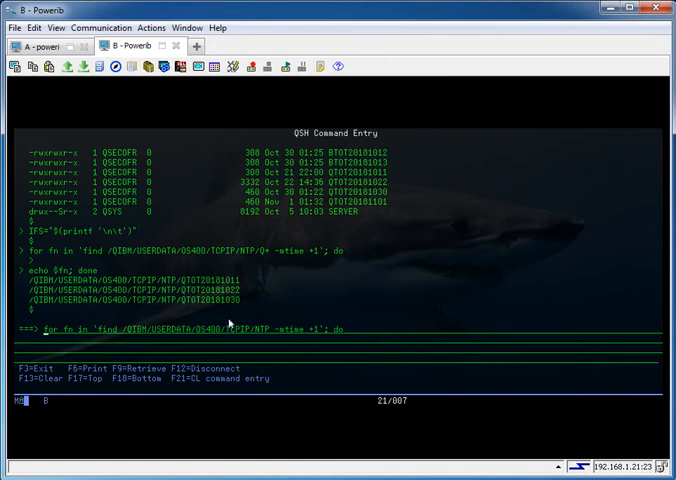
mouse_move(272, 332)
text(/)
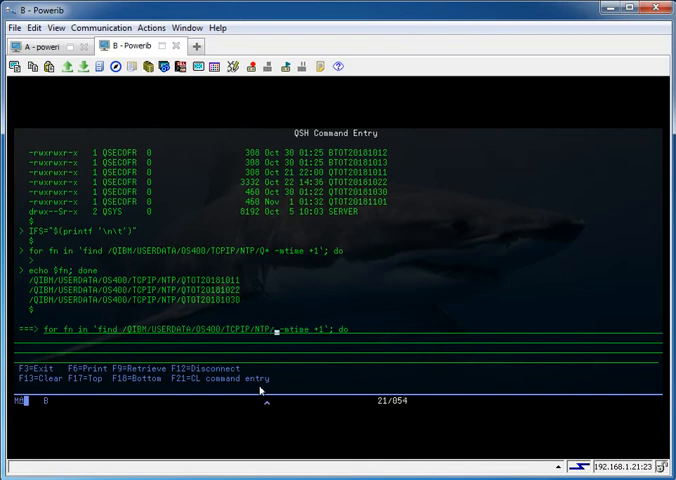
Step: Complete the loop body with rm $fn; done to delete each old NTP file
text(P)
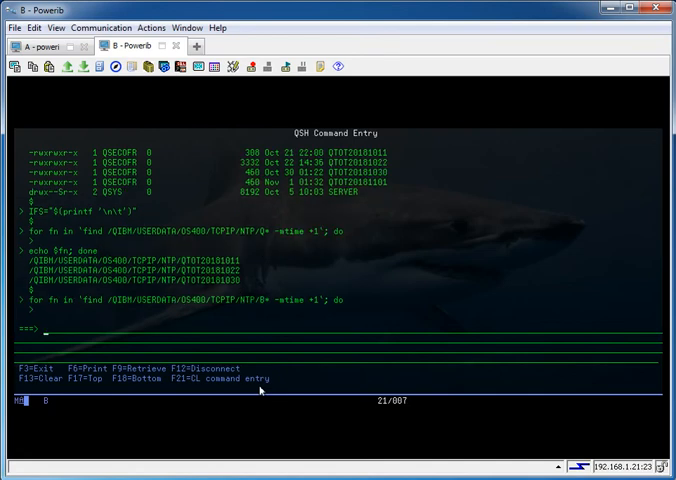
text(rm $)
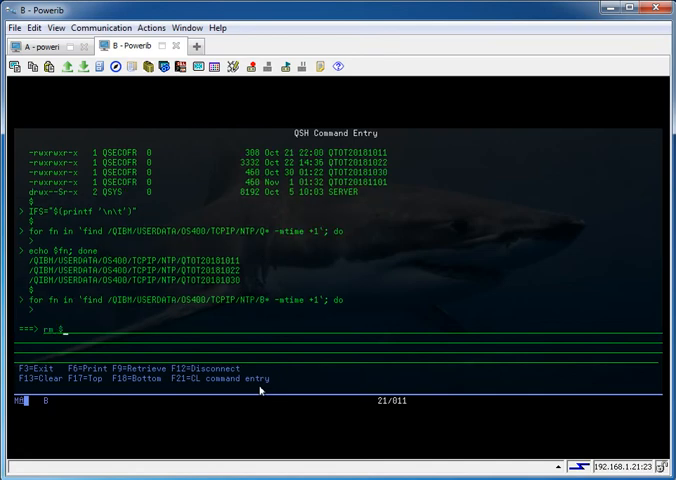
text(fn)
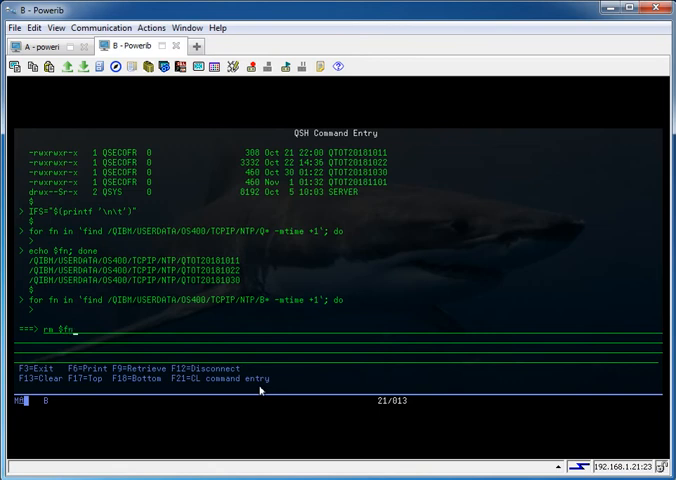
text(; done)
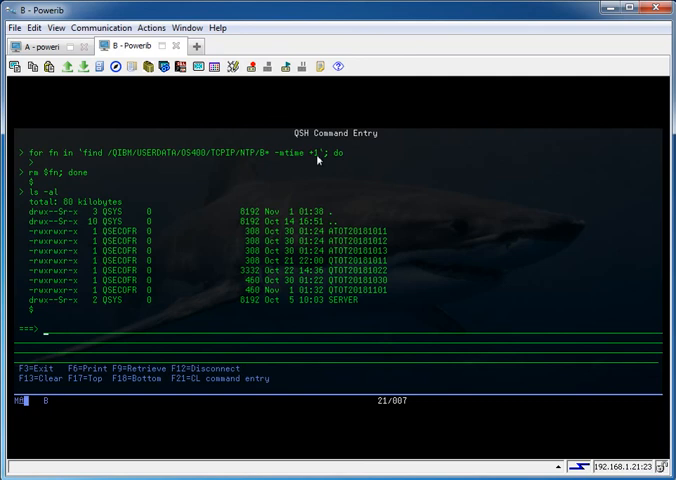
mouse_move(318, 252)
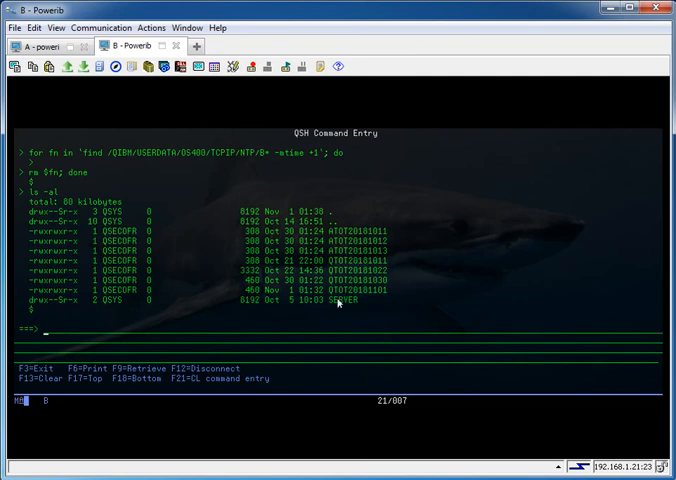
mouse_move(360, 302)
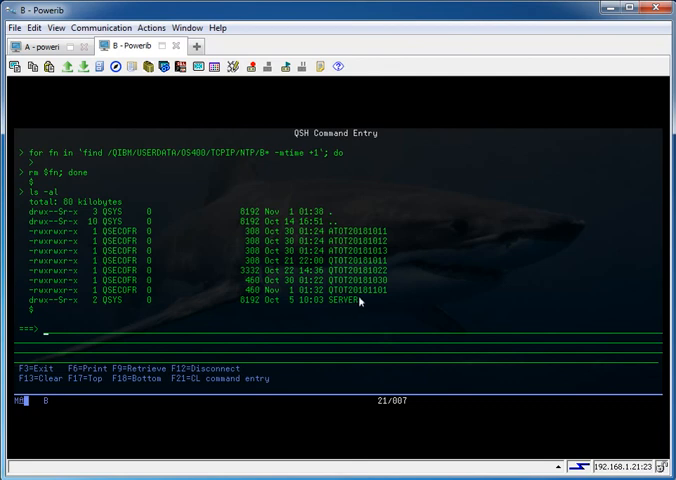
mouse_move(360, 300)
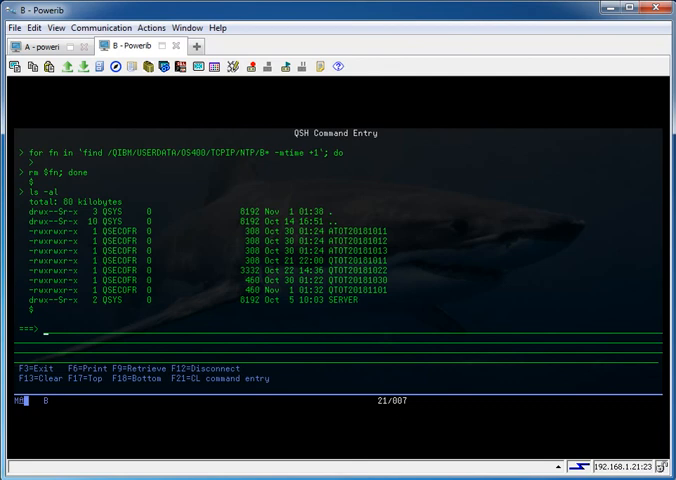